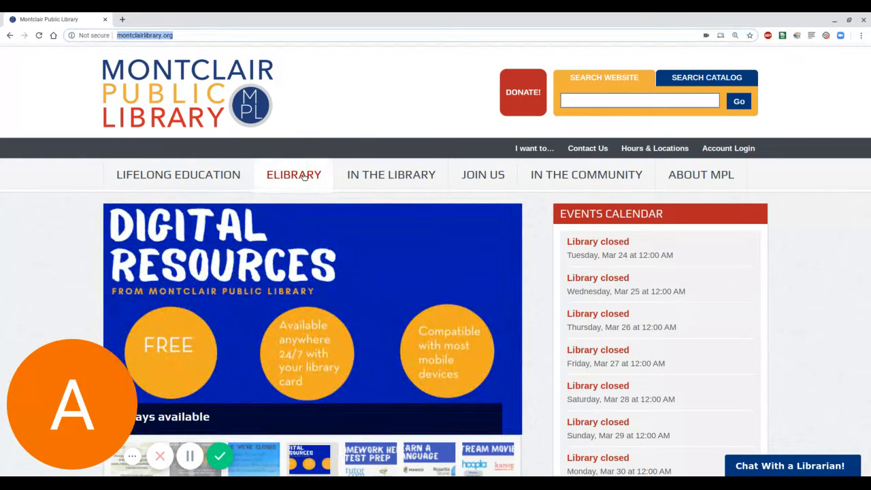
Step: From eLibrary, reach the Complete List of Databases and scroll to Ferguson's Career Guidance Center
{"action": "left_click", "coordinate": [294, 174]}
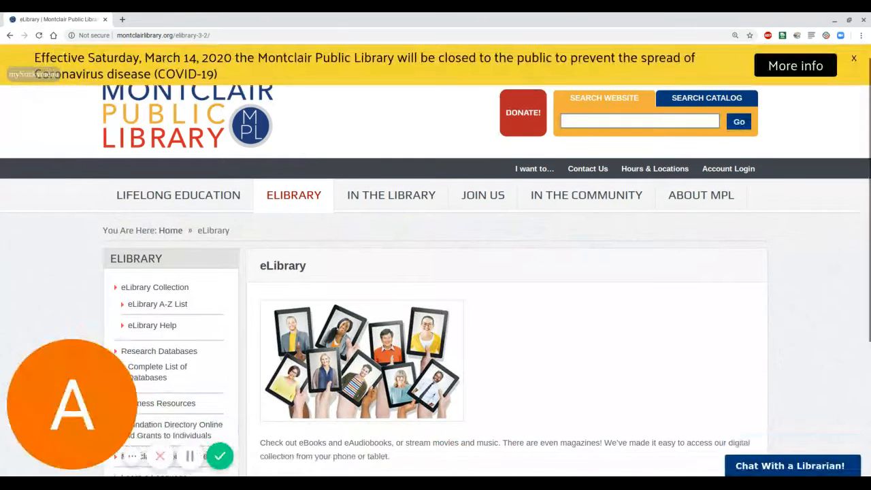
{"action": "scroll", "scroll_direction": "down", "scroll_amount": 3}
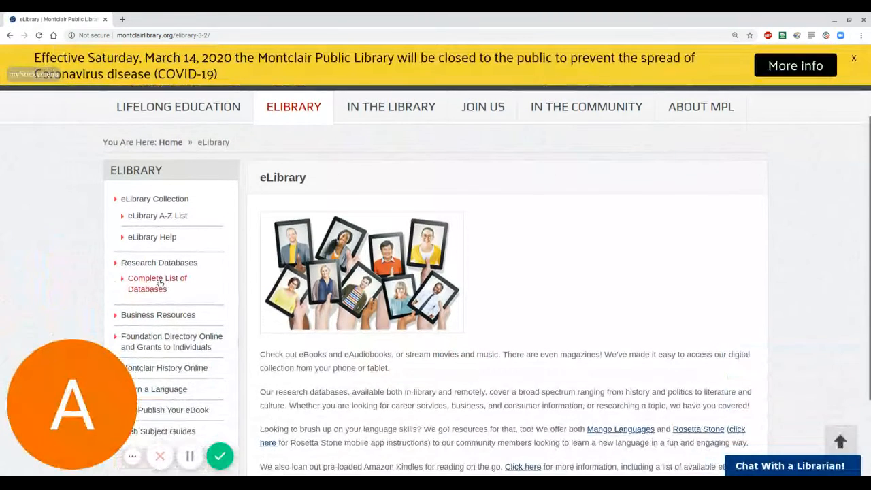
{"action": "left_click", "coordinate": [158, 283]}
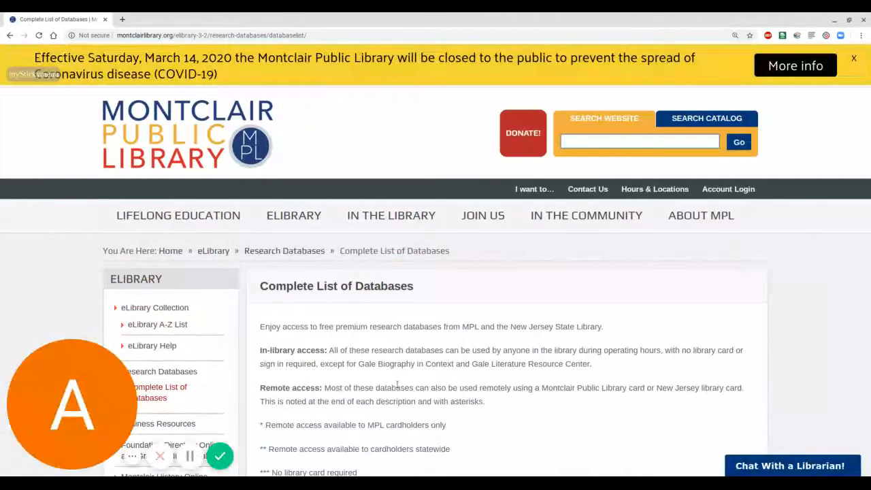
{"action": "scroll", "scroll_direction": "down", "scroll_amount": 3}
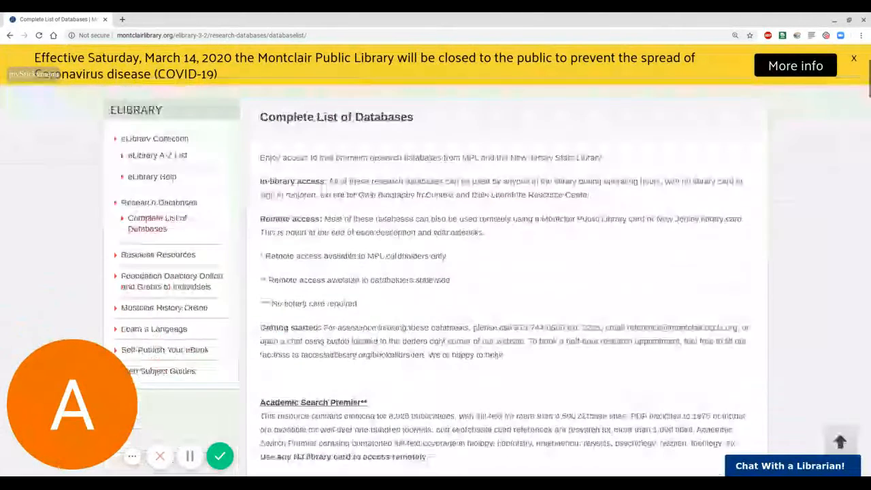
{"action": "scroll", "scroll_direction": "down", "scroll_amount": 3}
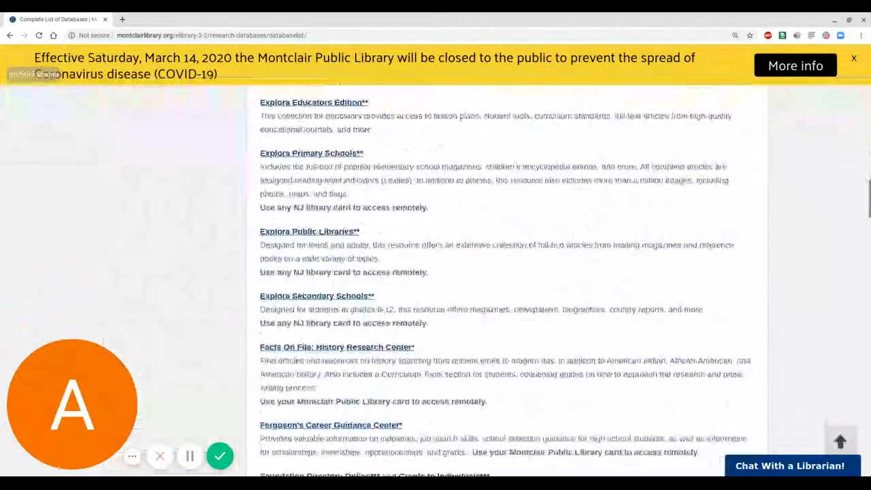
{"action": "scroll", "scroll_direction": "down", "scroll_amount": 3}
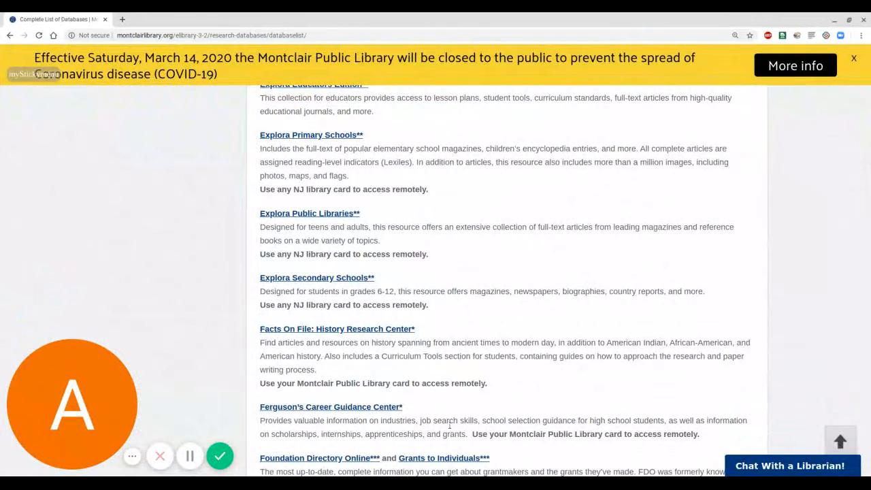
{"action": "mouse_move", "coordinate": [544, 442]}
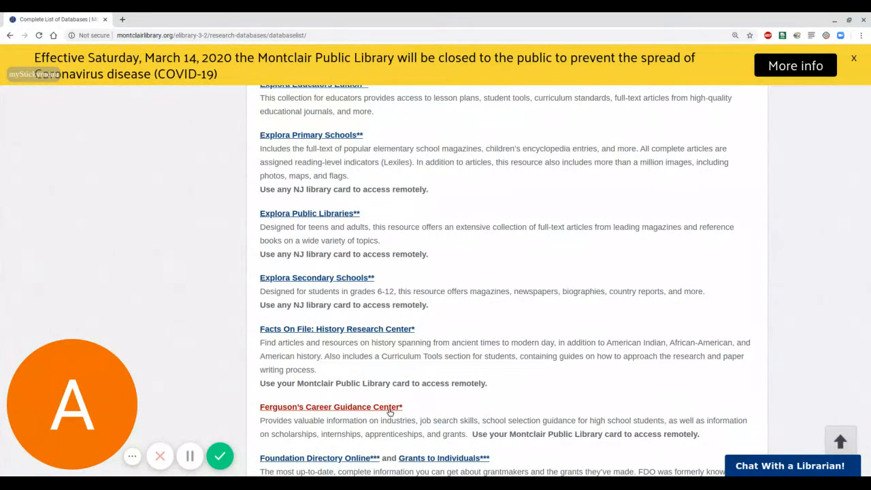
Step: Launch Ferguson's Career Guidance Center and bring up its Create a New Account form
{"action": "left_click", "coordinate": [331, 405]}
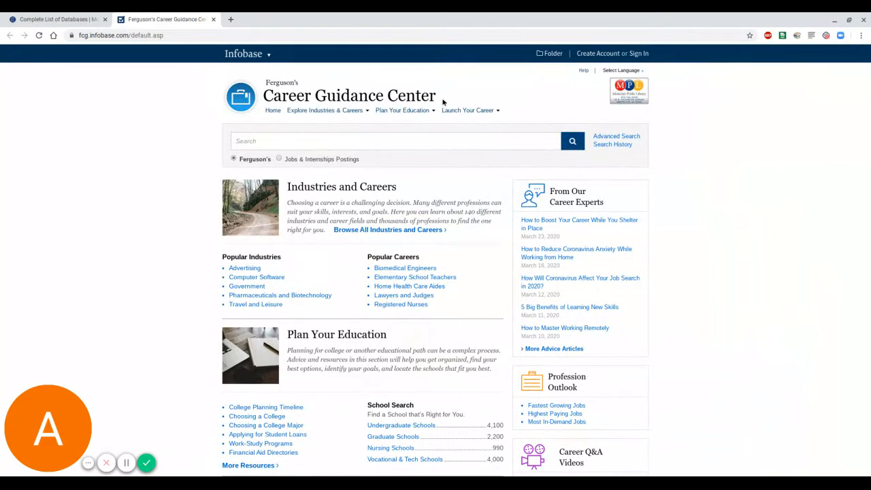
{"action": "mouse_move", "coordinate": [591, 57]}
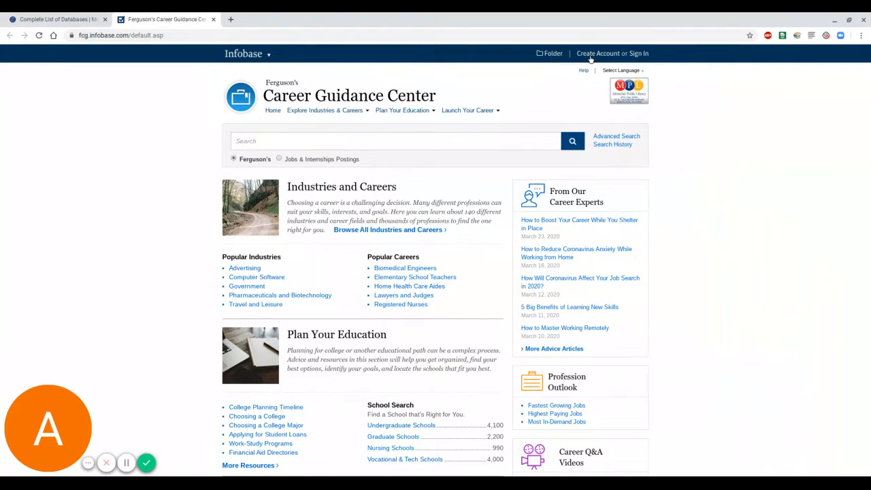
{"action": "left_click", "coordinate": [597, 53]}
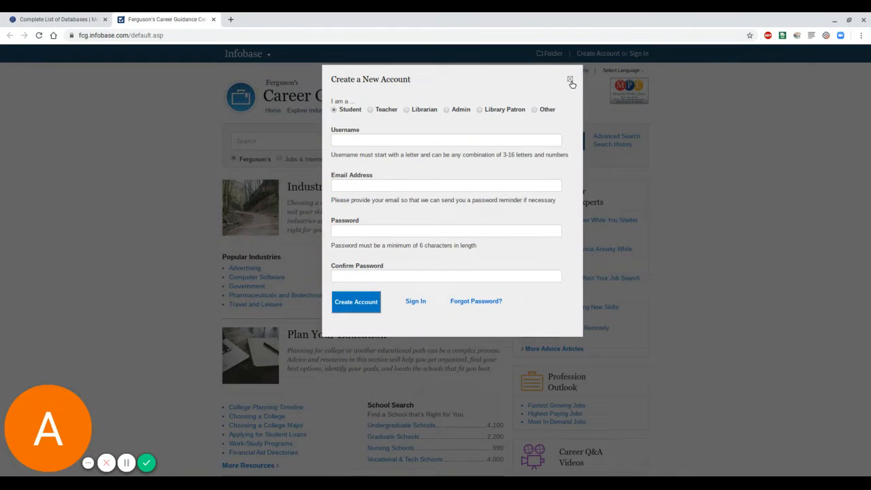
Step: Sign in to the existing account as user 'ralex8' with its password
{"action": "left_click", "coordinate": [414, 301]}
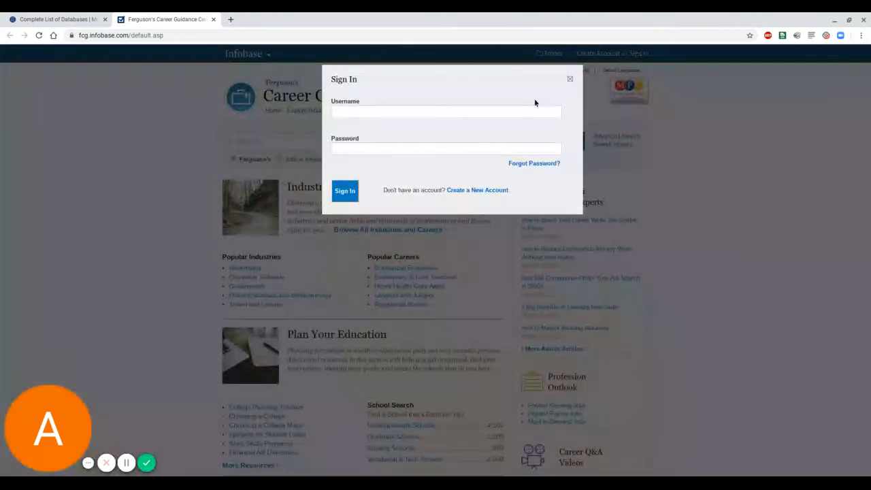
{"action": "type", "text": "ra"}
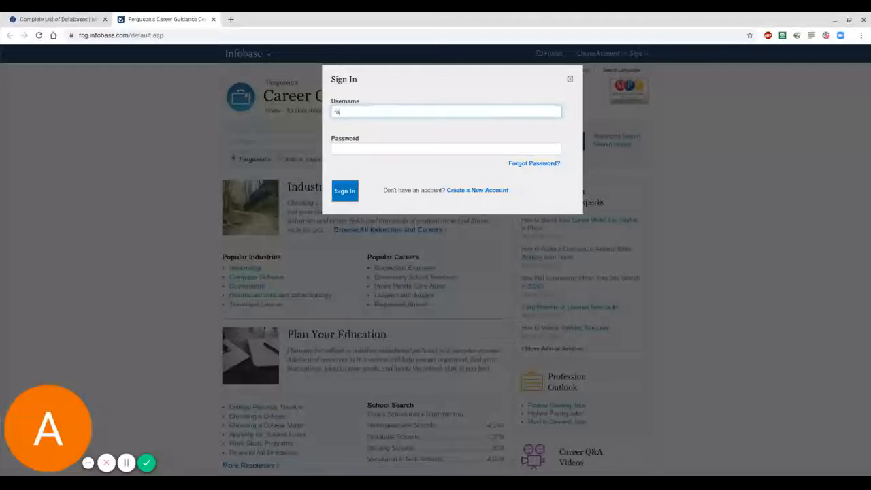
{"action": "type", "text": "ralex8"}
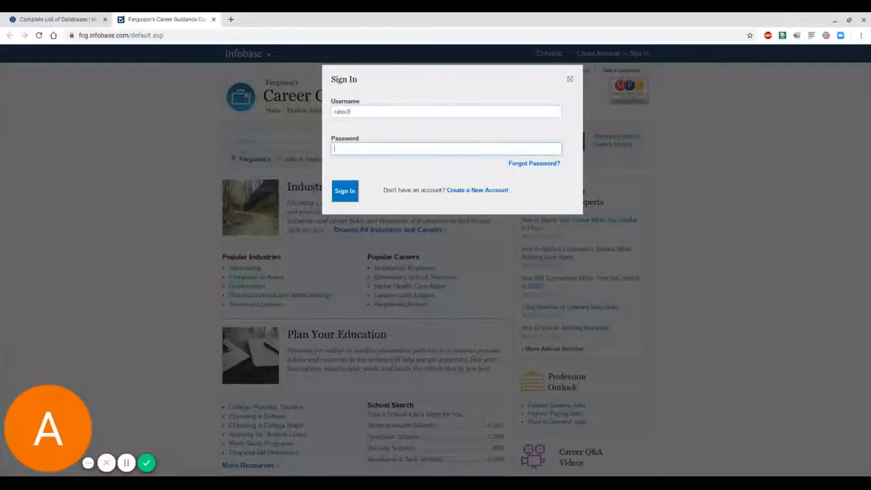
{"action": "type", "text": "password"}
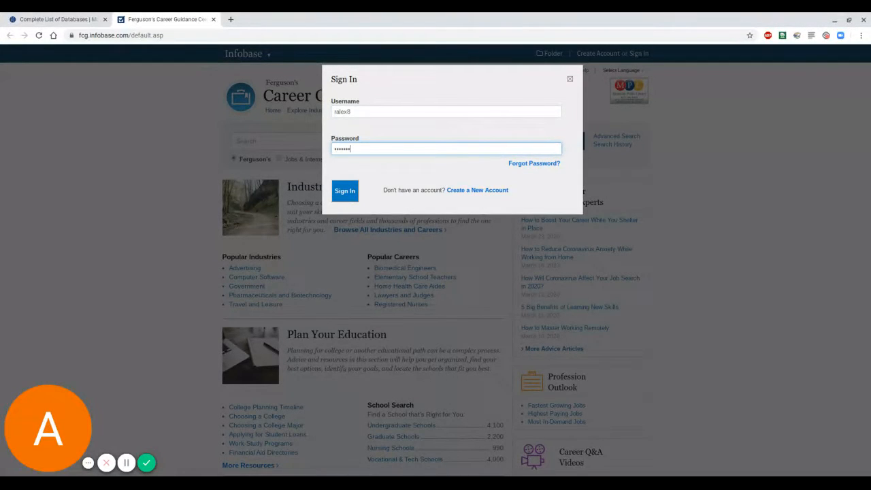
{"action": "left_click", "coordinate": [344, 191]}
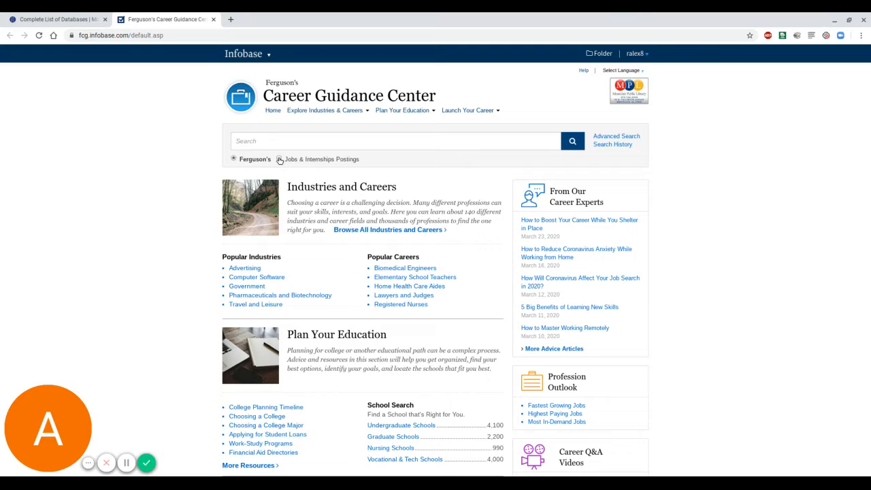
{"action": "left_click", "coordinate": [276, 158]}
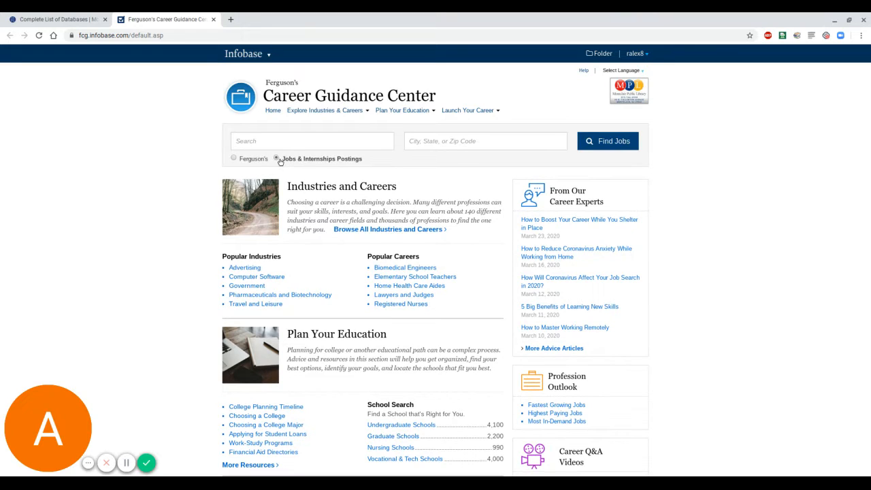
{"action": "type", "text": "CH"}
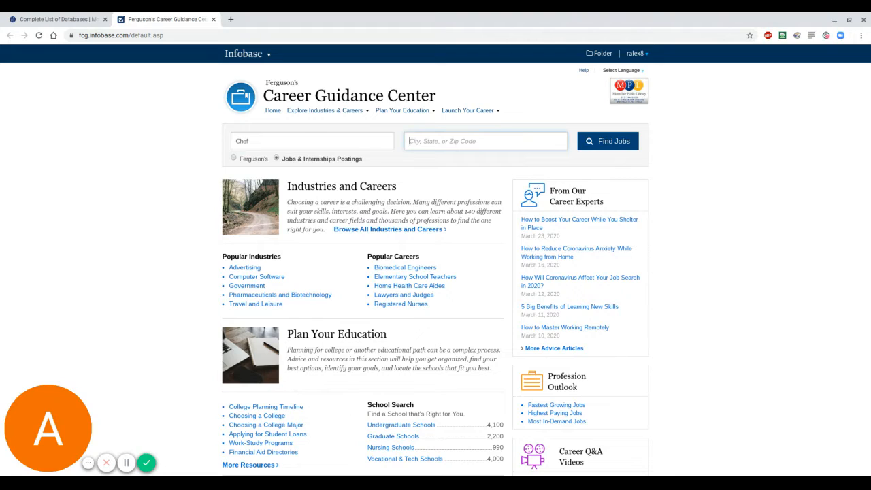
{"action": "type", "text": "07042"}
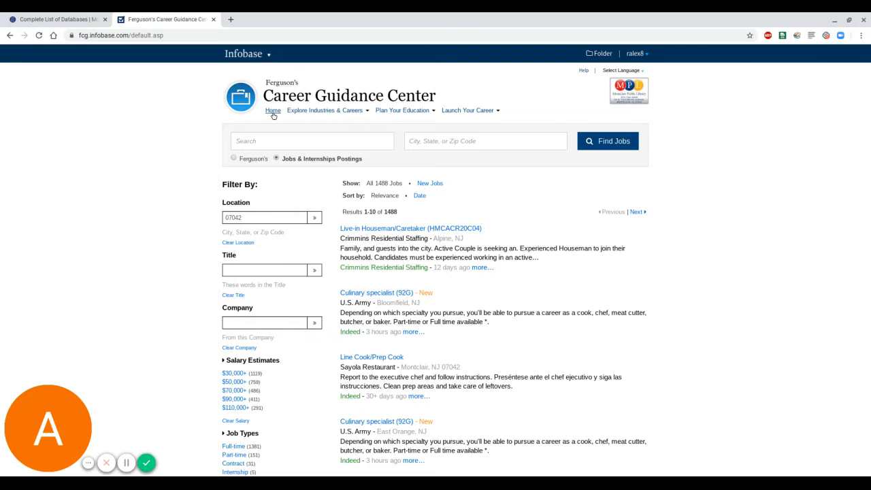
{"action": "left_click", "coordinate": [272, 110]}
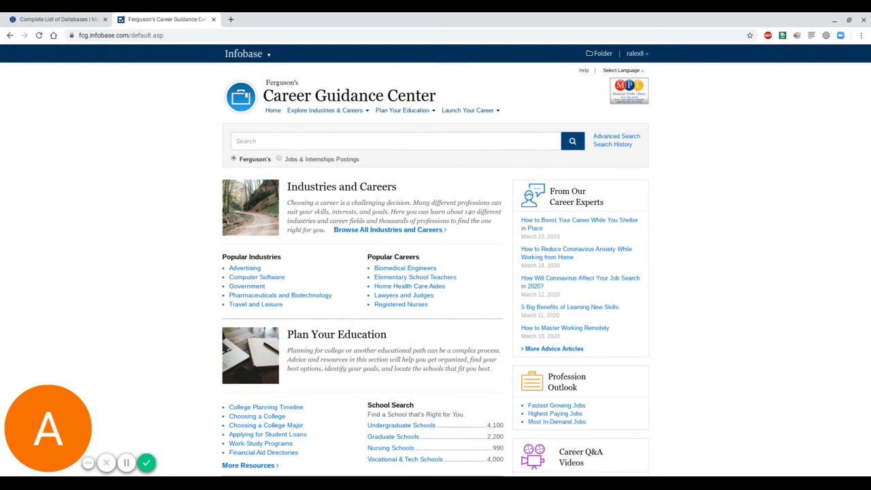
Step: Search Ferguson's content for 'Chef' to list its 177 matching results
{"action": "left_click", "coordinate": [394, 140]}
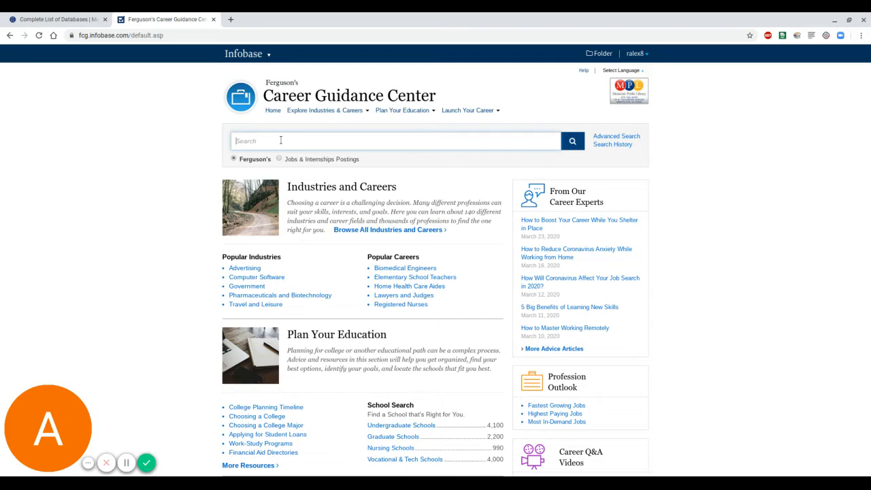
{"action": "type", "text": "Chef"}
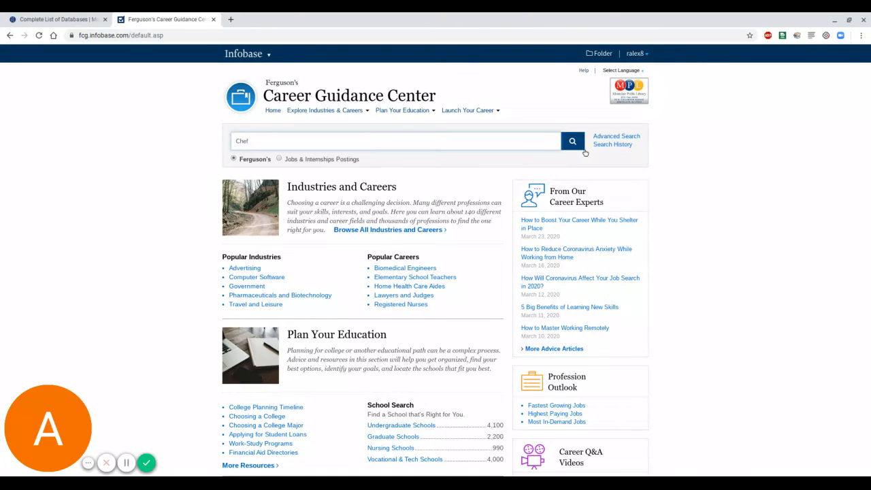
{"action": "left_click", "coordinate": [571, 140]}
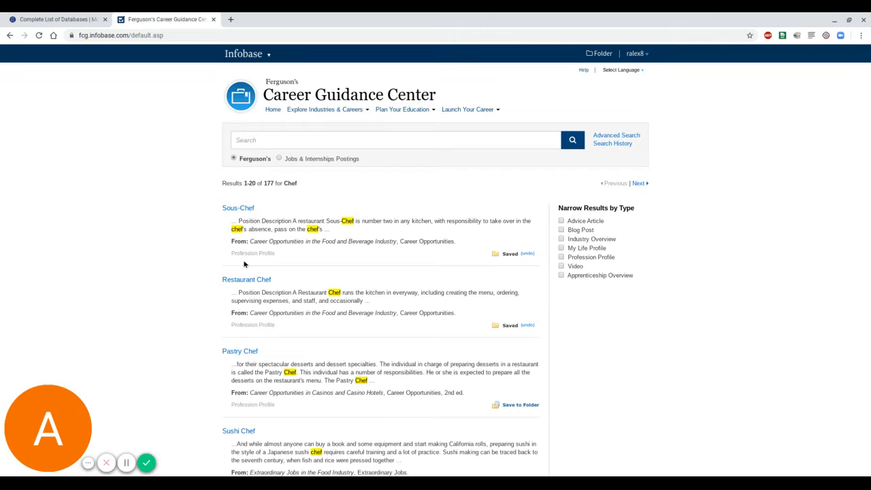
{"action": "mouse_move", "coordinate": [580, 216]}
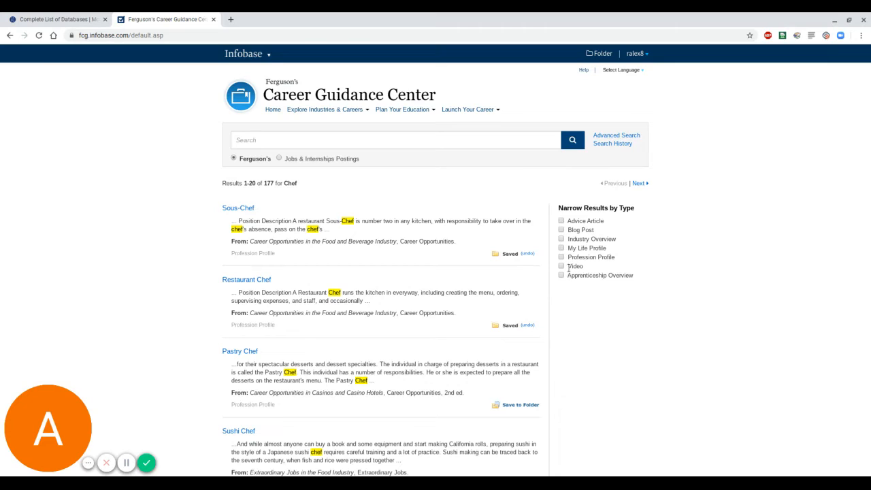
{"action": "mouse_move", "coordinate": [342, 277]}
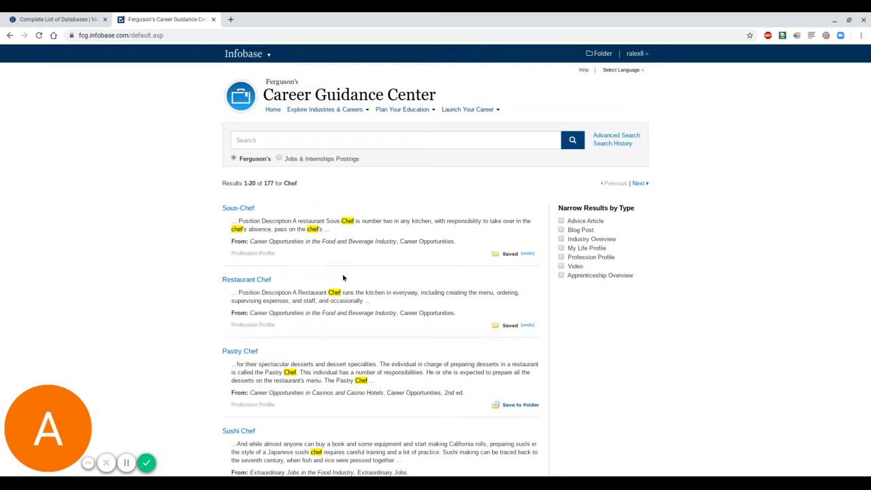
{"action": "mouse_move", "coordinate": [487, 395]}
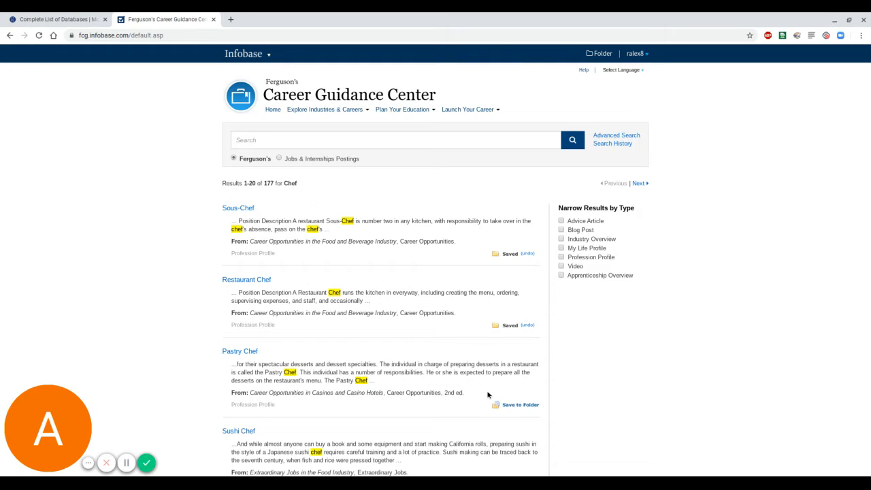
Step: Save Pastry Chef to the 'how to chef' folder, review the folder, and return home
{"action": "left_click", "coordinate": [519, 404]}
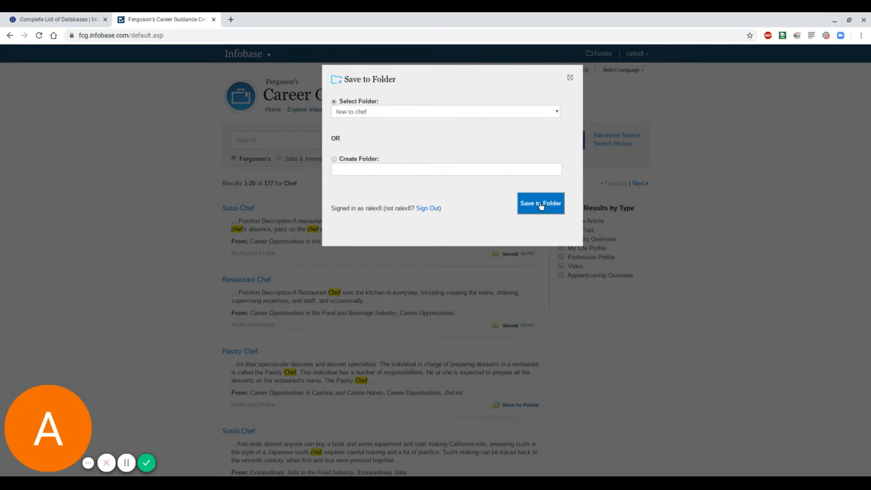
{"action": "left_click", "coordinate": [540, 202]}
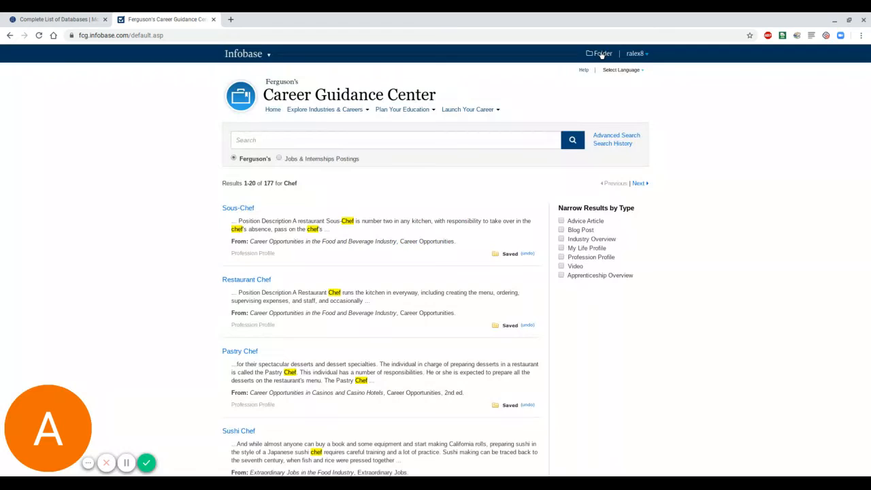
{"action": "left_click", "coordinate": [601, 53]}
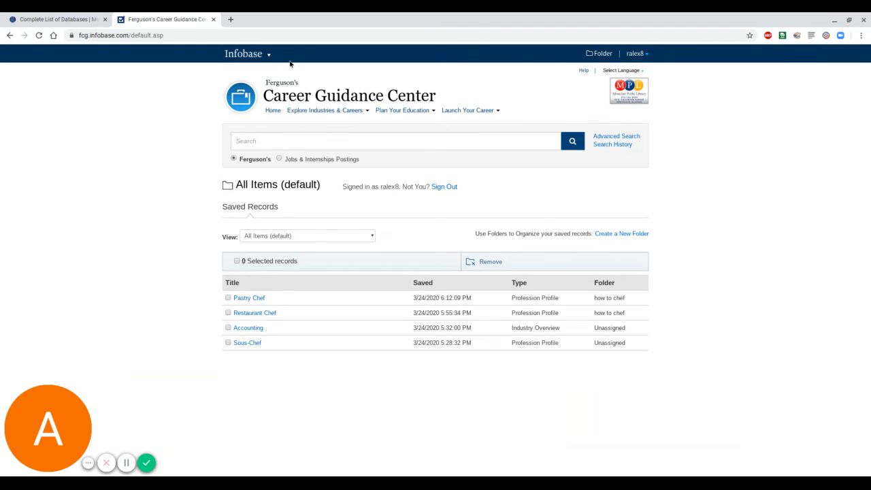
{"action": "left_click", "coordinate": [272, 109]}
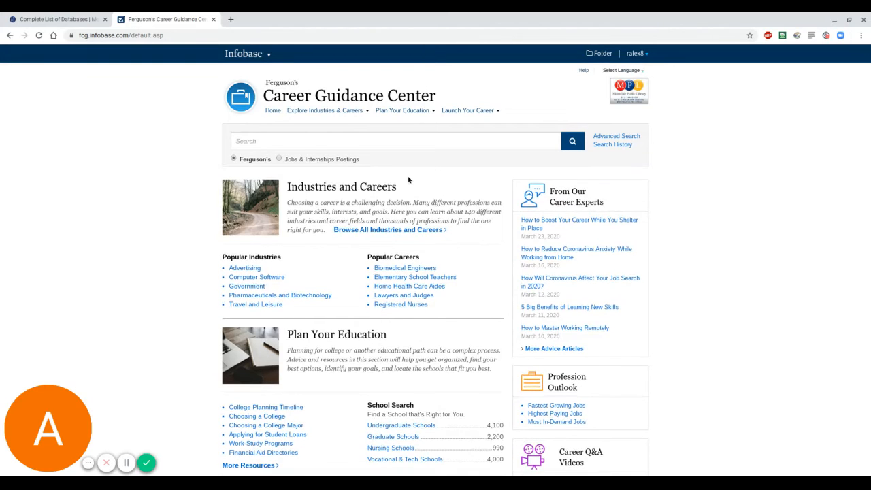
{"action": "mouse_move", "coordinate": [403, 199]}
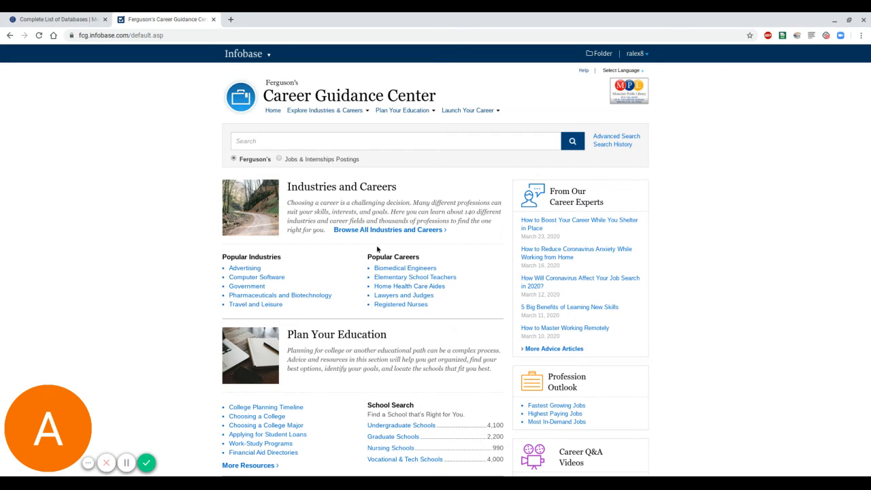
{"action": "mouse_move", "coordinate": [389, 229]}
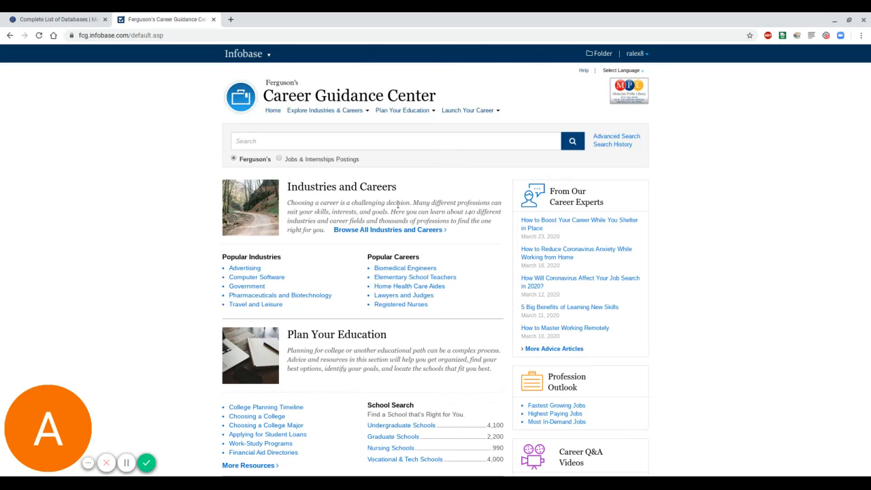
{"action": "scroll", "scroll_direction": "down", "scroll_amount": 3}
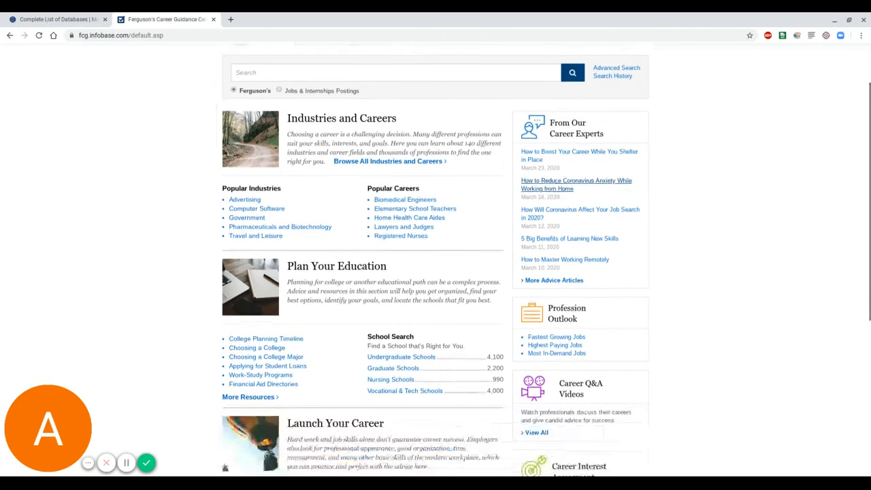
{"action": "scroll", "scroll_direction": "down", "scroll_amount": 3}
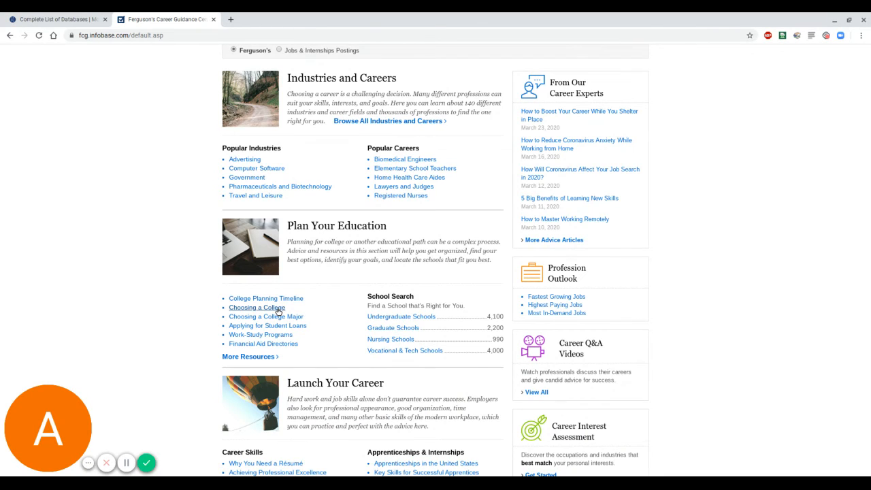
{"action": "left_click", "coordinate": [256, 308]}
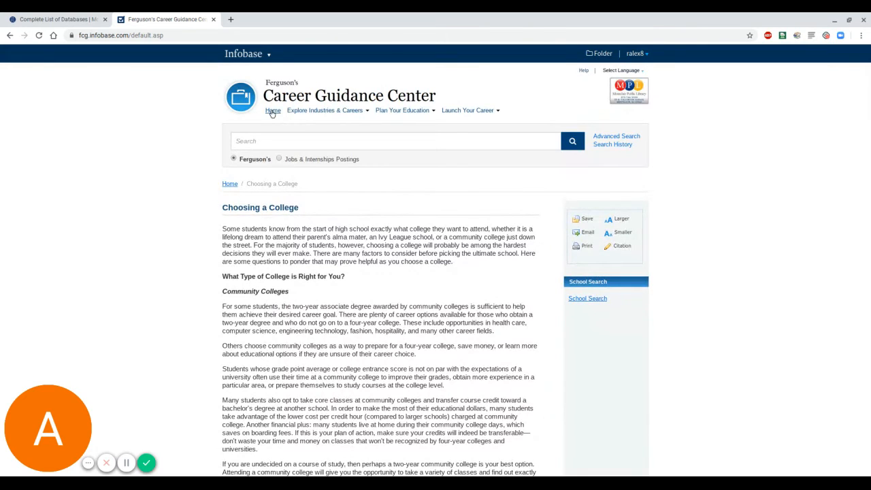
{"action": "left_click", "coordinate": [272, 110]}
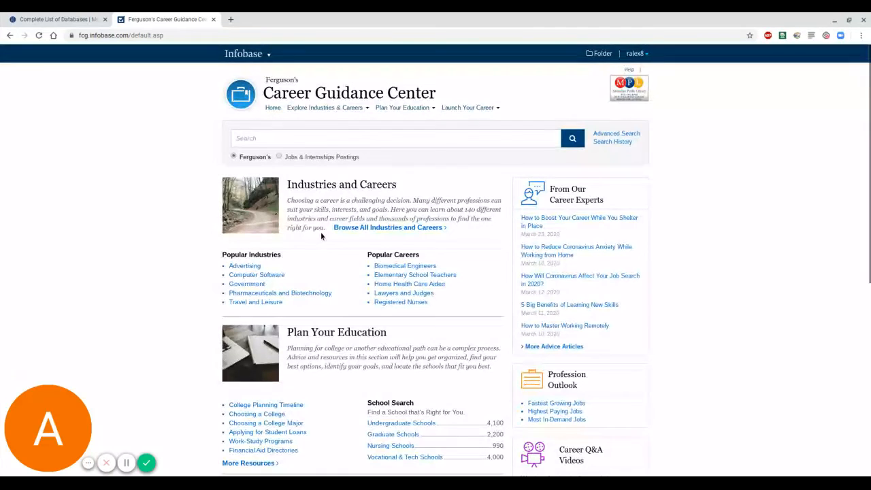
{"action": "scroll", "scroll_direction": "down", "scroll_amount": 3}
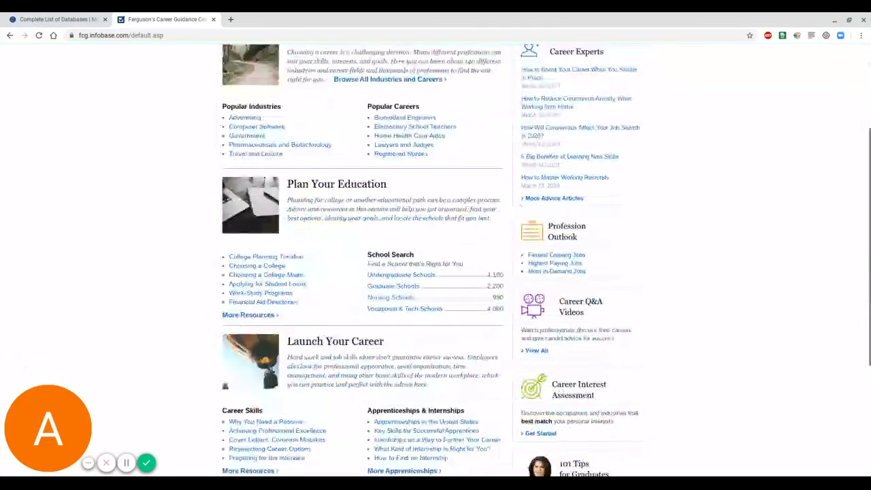
{"action": "scroll", "scroll_direction": "down", "scroll_amount": 3}
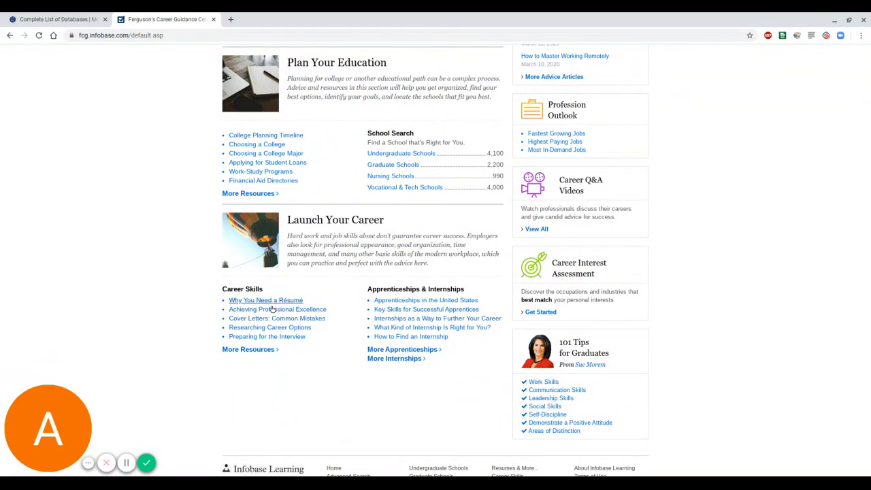
{"action": "mouse_move", "coordinate": [822, 270]}
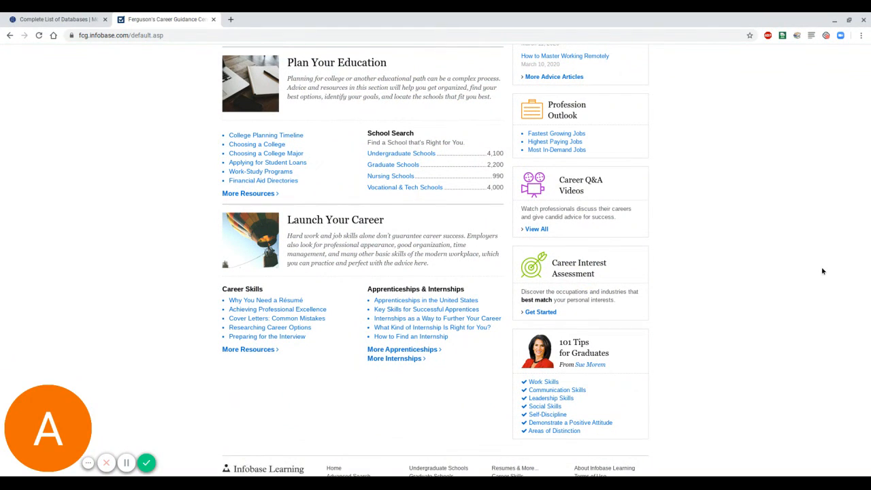
{"action": "mouse_move", "coordinate": [601, 347]}
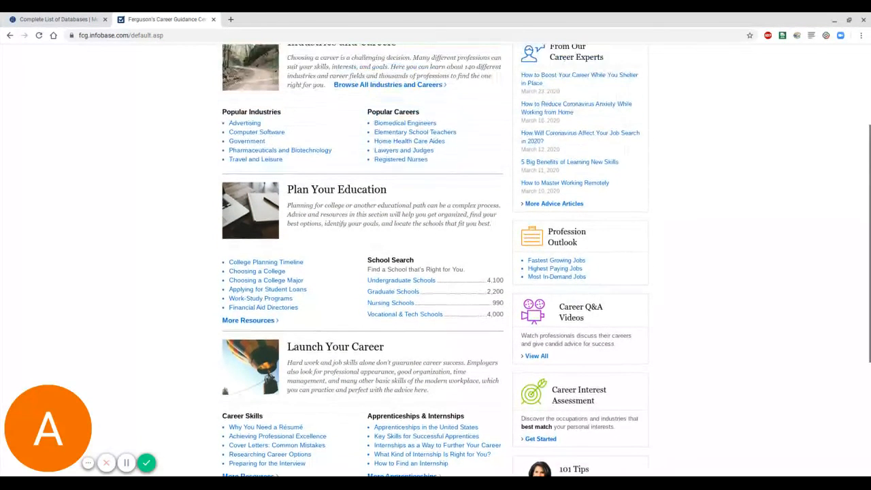
{"action": "scroll", "scroll_direction": "up", "scroll_amount": 3}
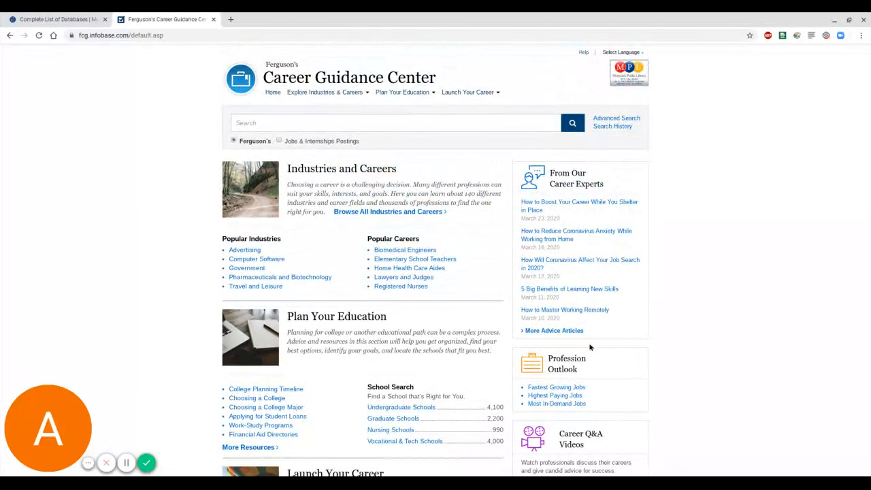
{"action": "mouse_move", "coordinate": [577, 234]}
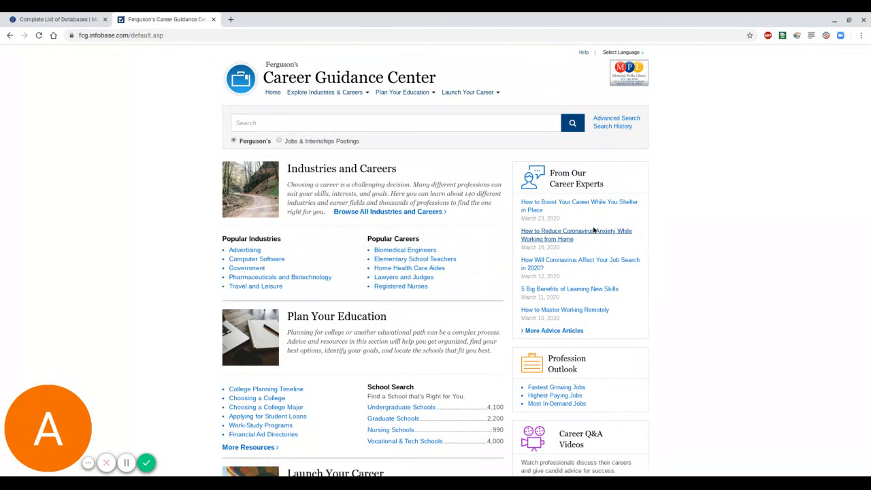